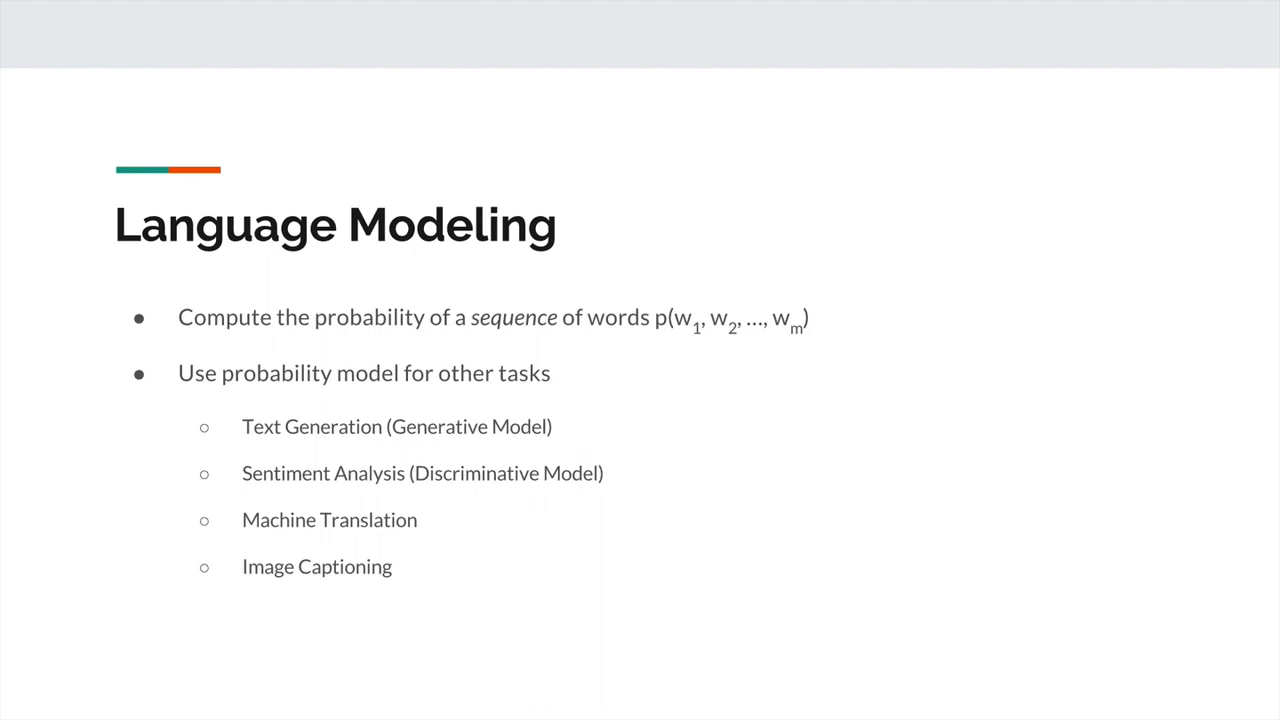
# Advance the presentation to the Language Modeling slide with the word-sequence probability table
pyautogui.press('Right')
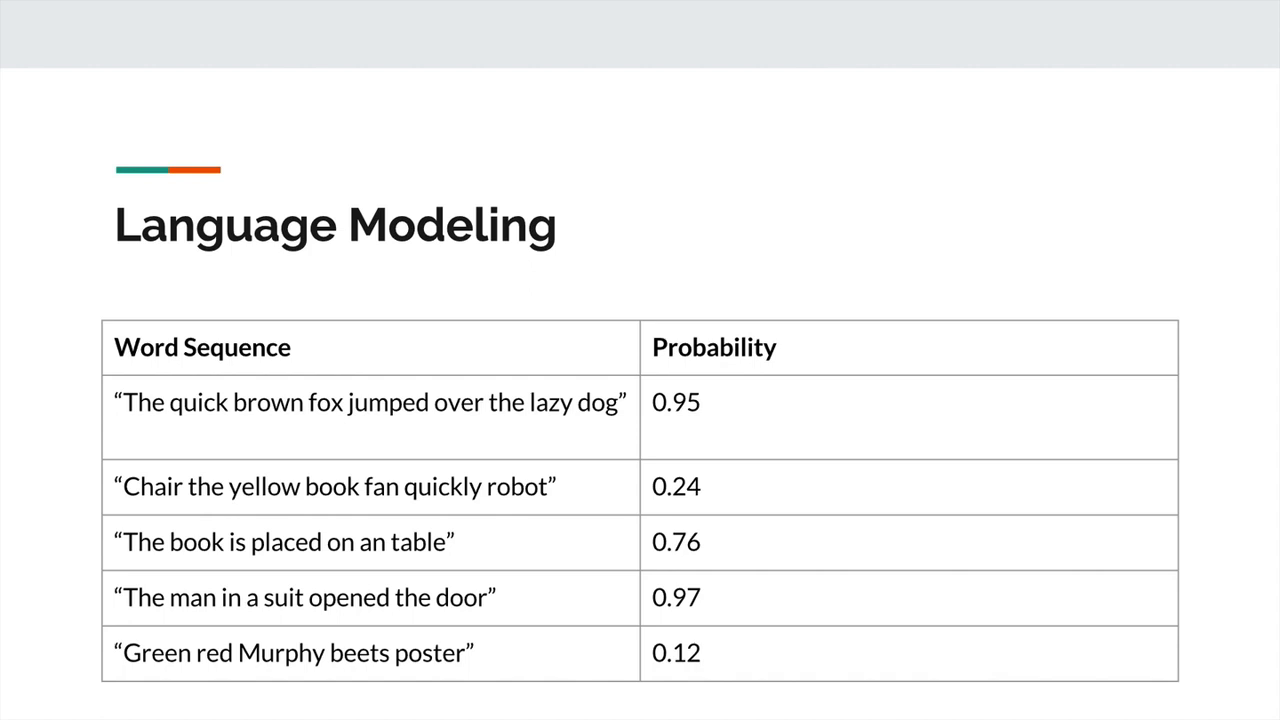